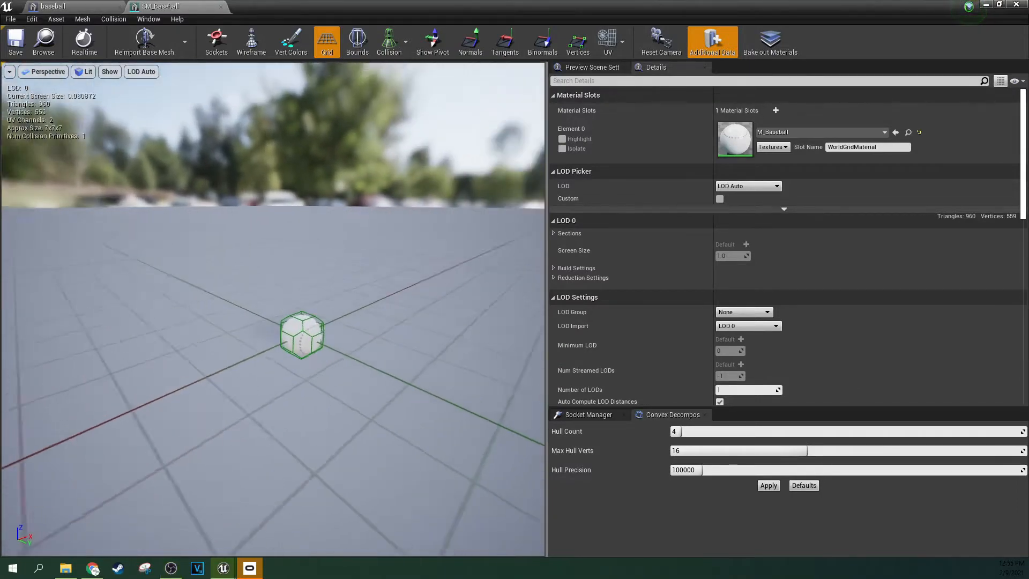
Apply convex decomposition to SM_BaseballBat, wrapping the bat in three collision hulls.
click(269, 6)
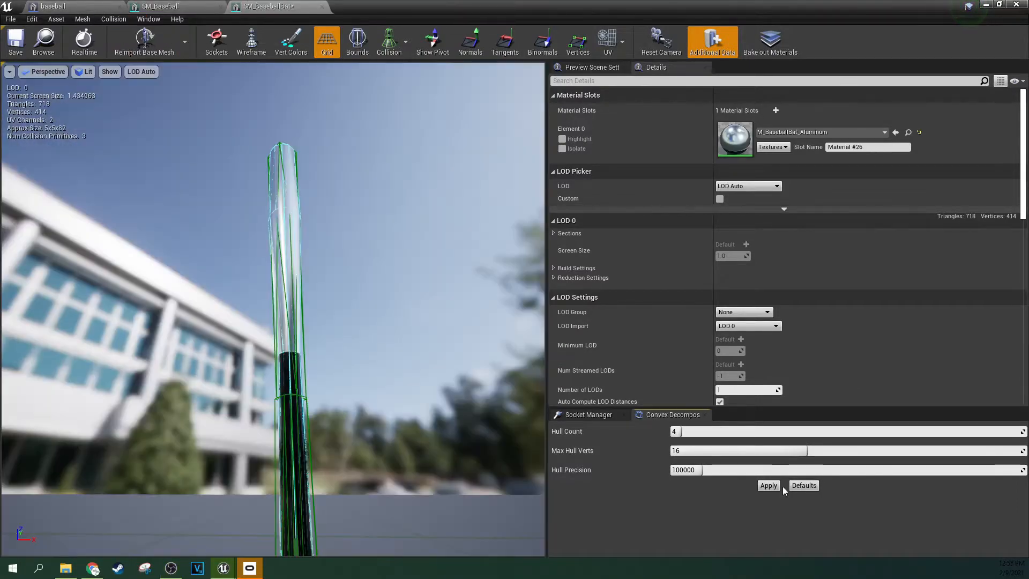